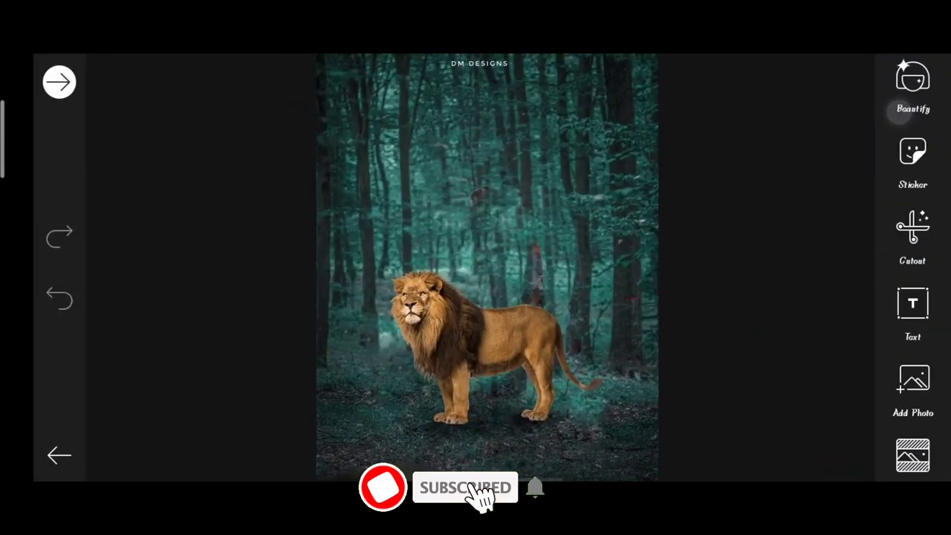
Step: Start adding a photo from the gallery and browse for the man's cutout picture
click(912, 387)
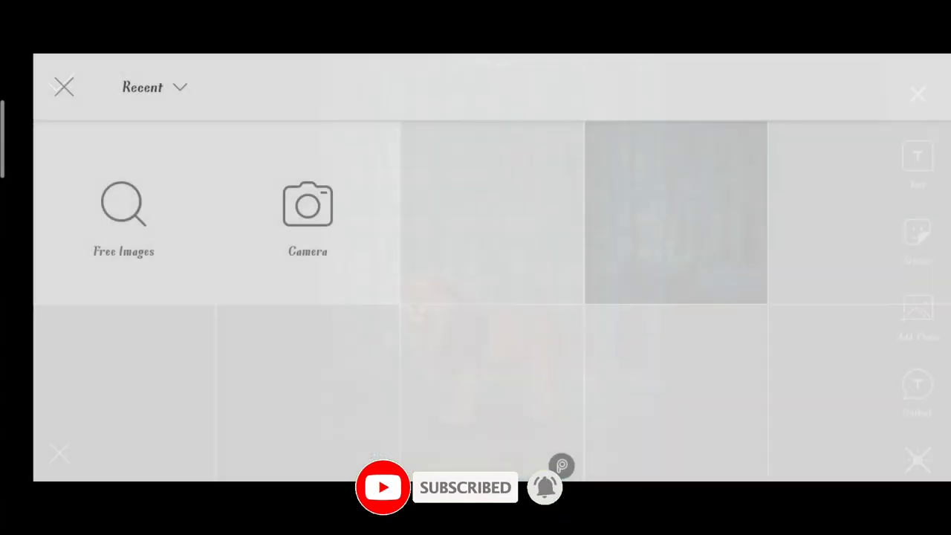
click(154, 87)
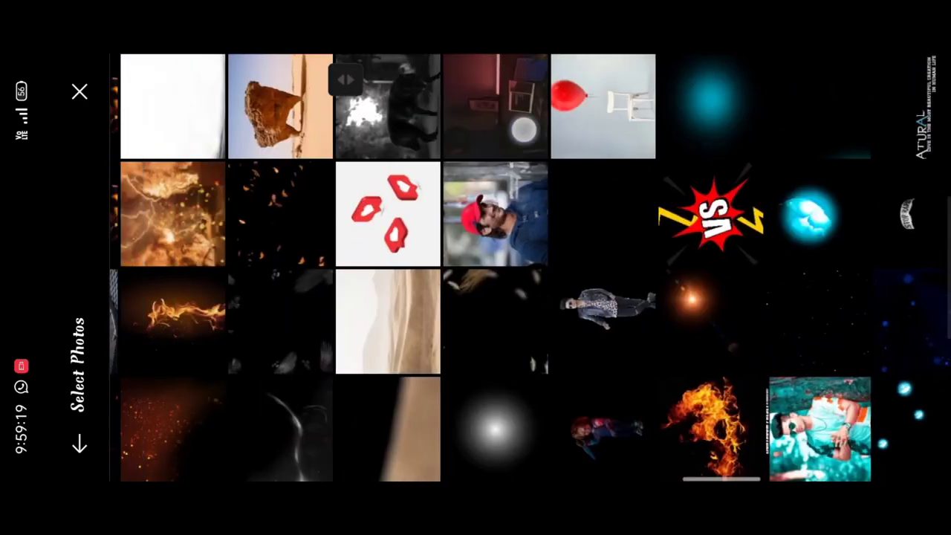
scroll(down, 3)
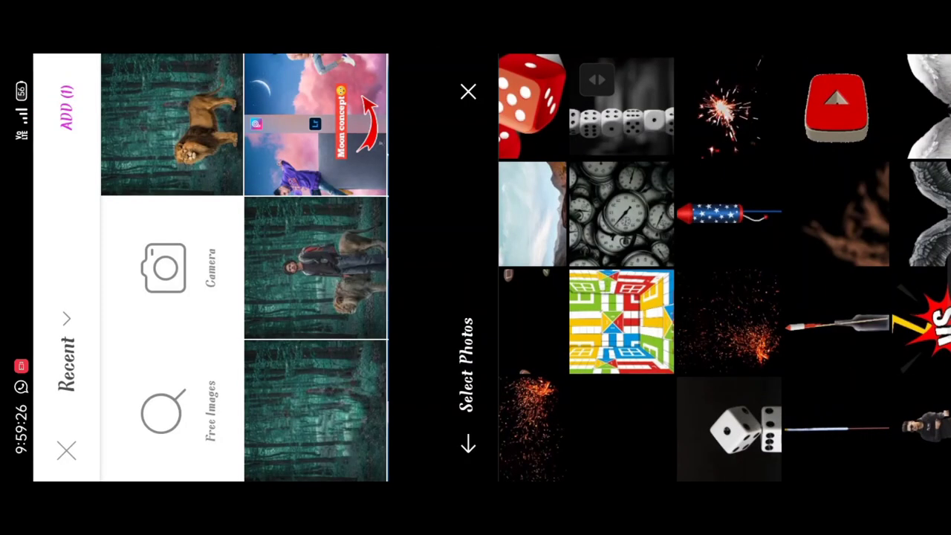
Step: Add the man's photo to the scene, place him beside the lion, and confirm
click(171, 123)
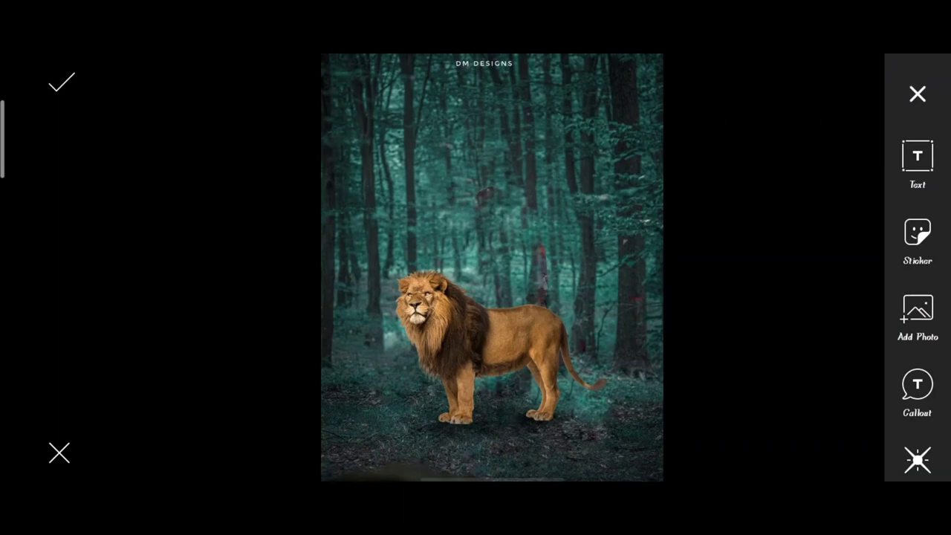
click(916, 308)
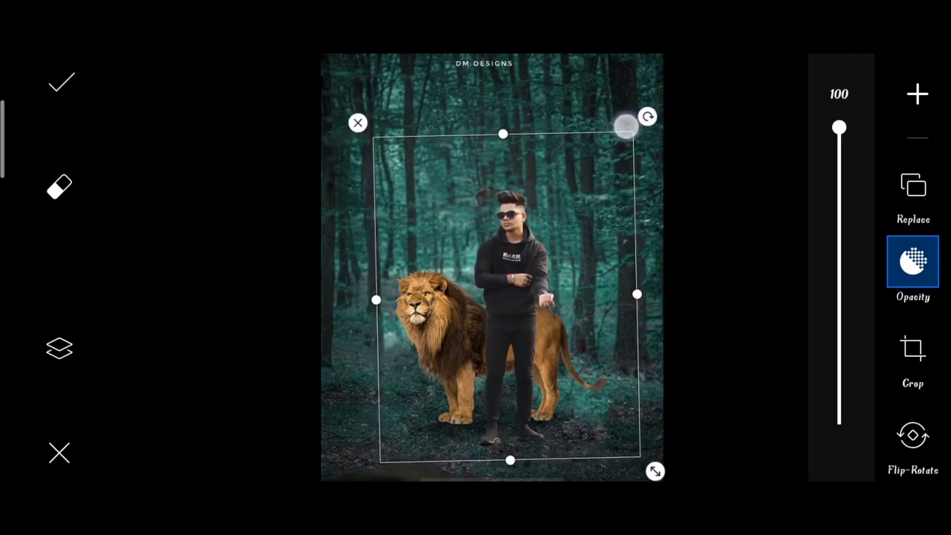
click(61, 82)
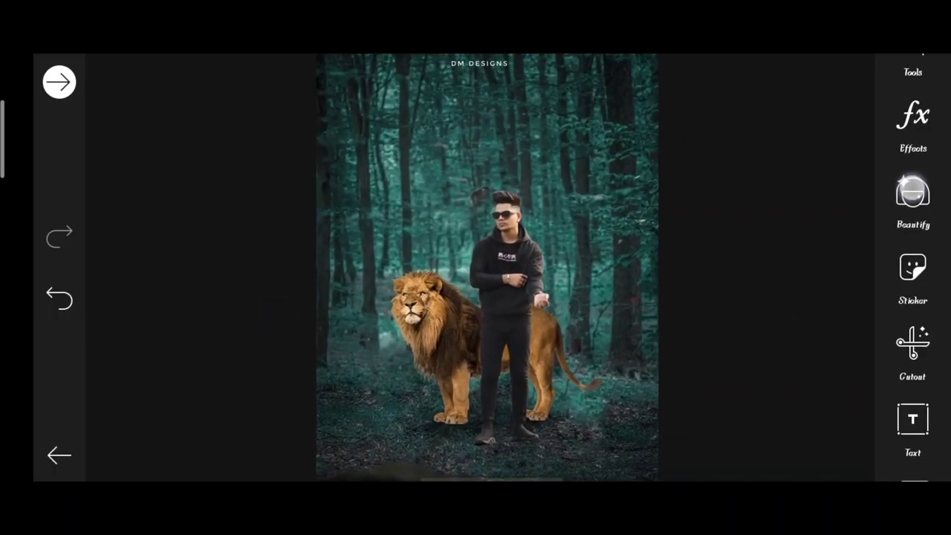
Step: Paint a soft 128px, 23% opacity shadow under the man's feet and apply it
scroll(down, 3)
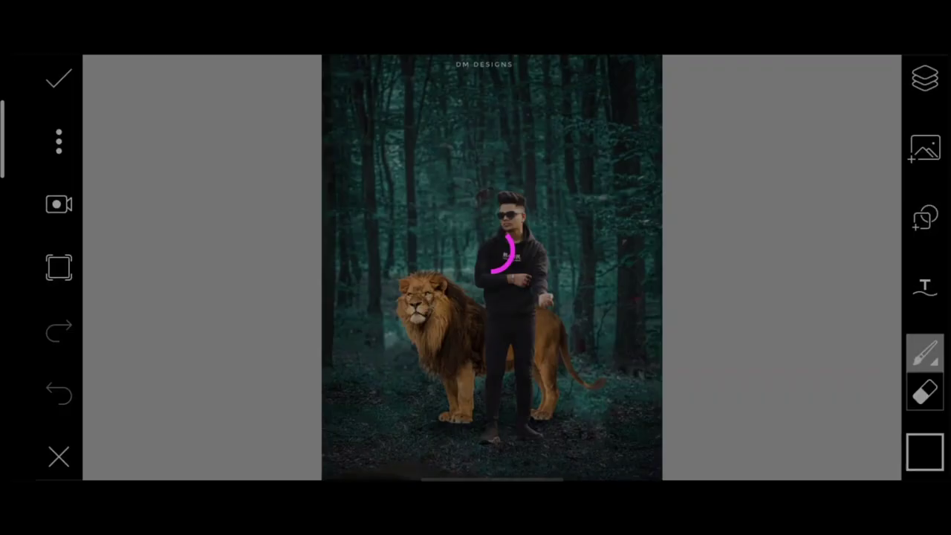
click(926, 353)
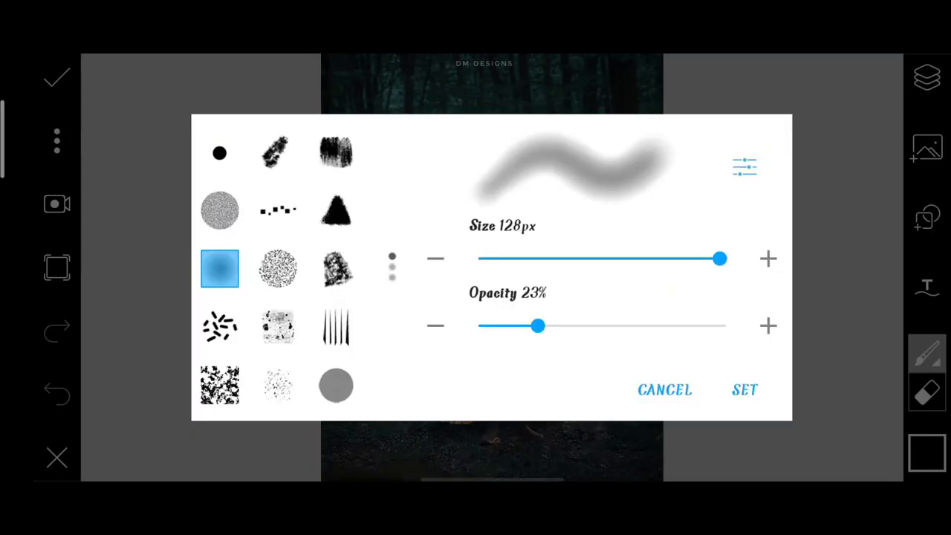
click(744, 389)
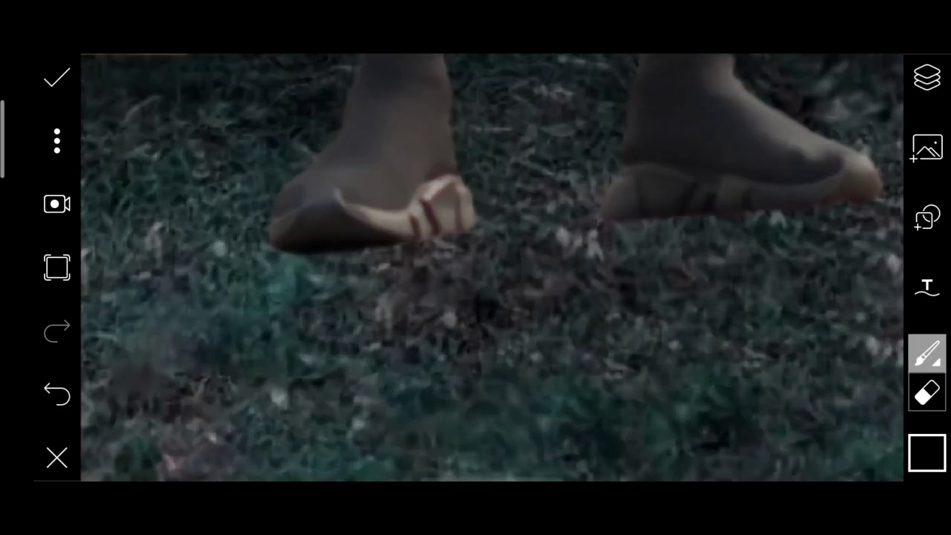
click(459, 267)
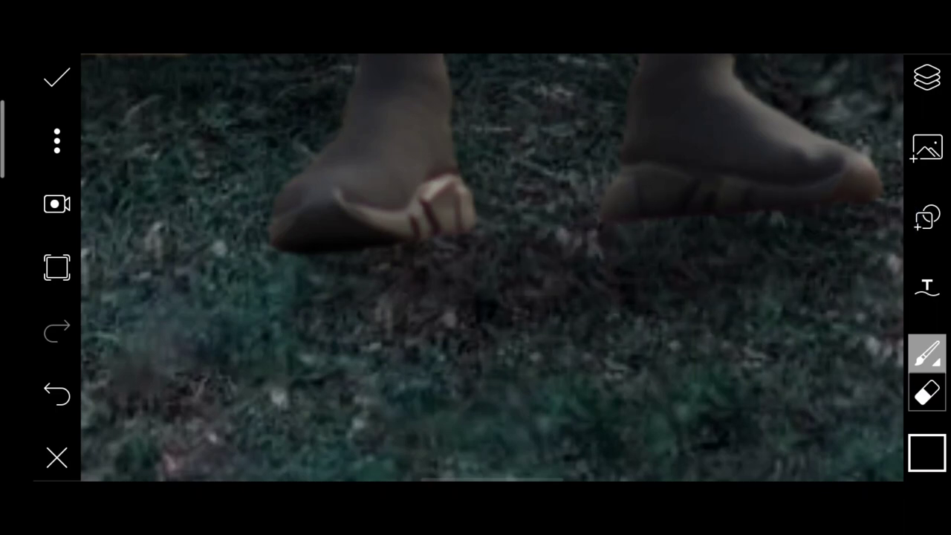
click(278, 310)
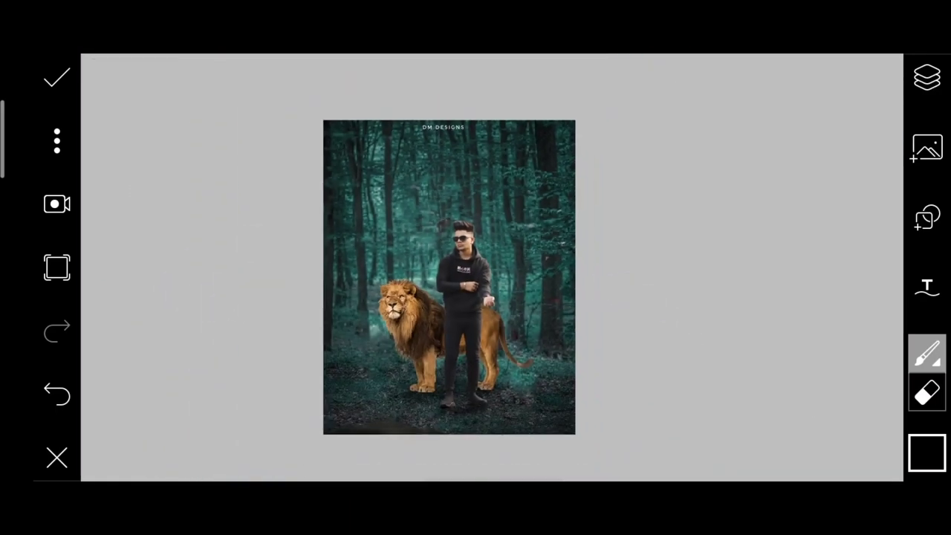
click(56, 77)
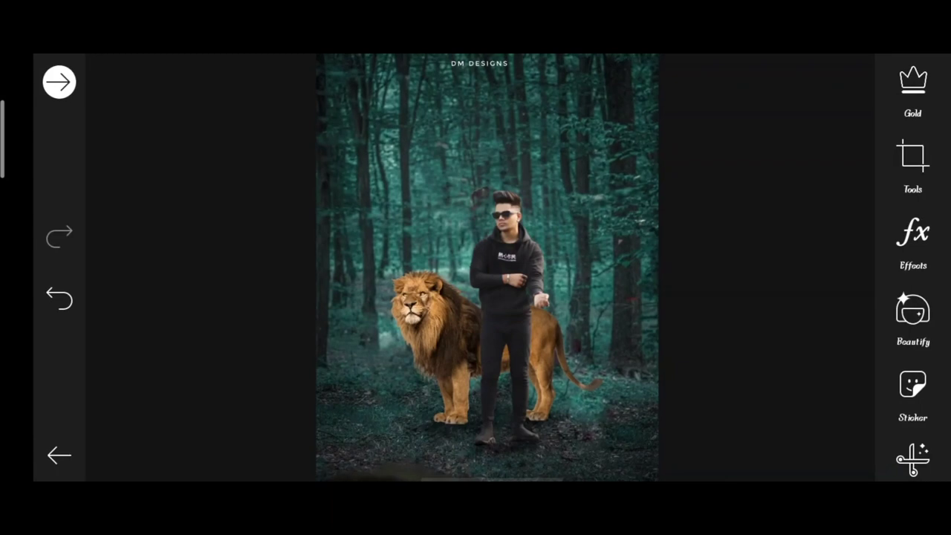
Step: Set contrast to about 8 in Adjust, then switch to Saturation
click(912, 163)
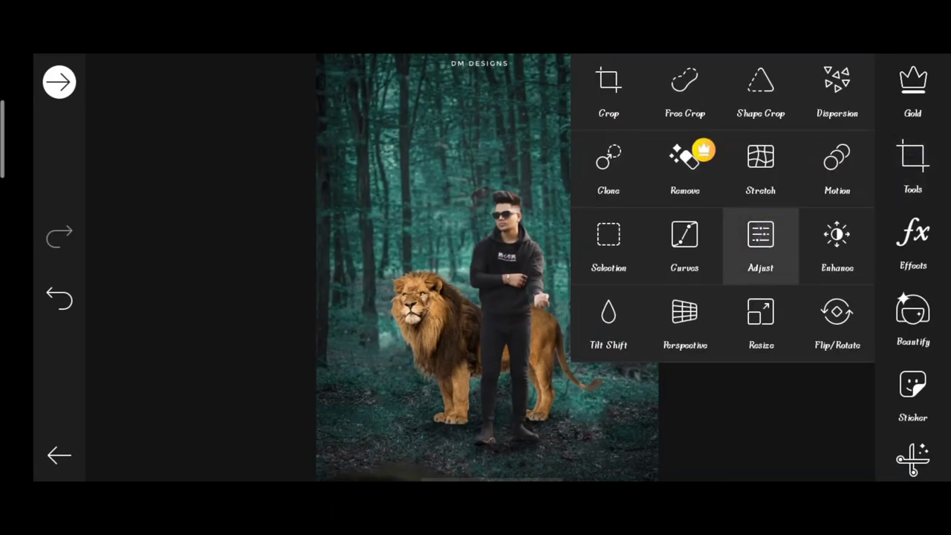
click(760, 246)
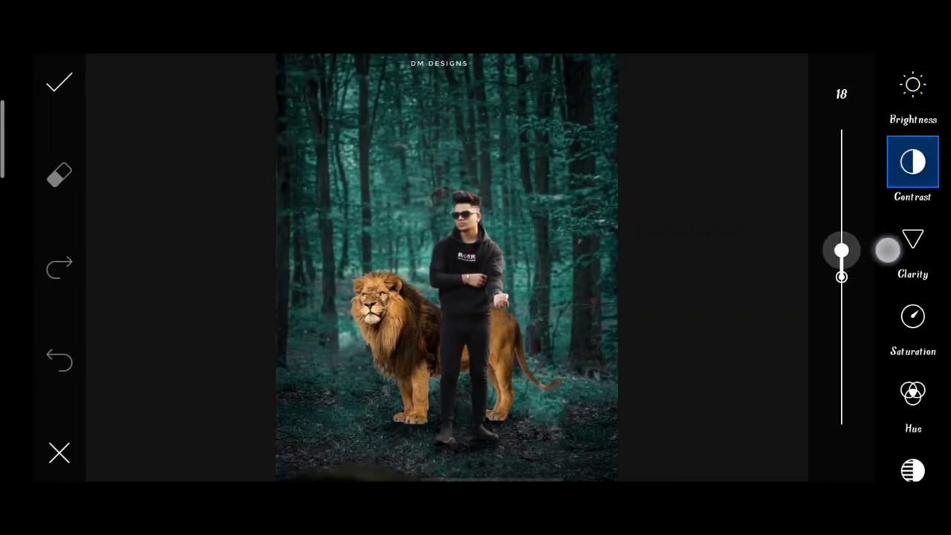
drag(841, 250, 841, 276)
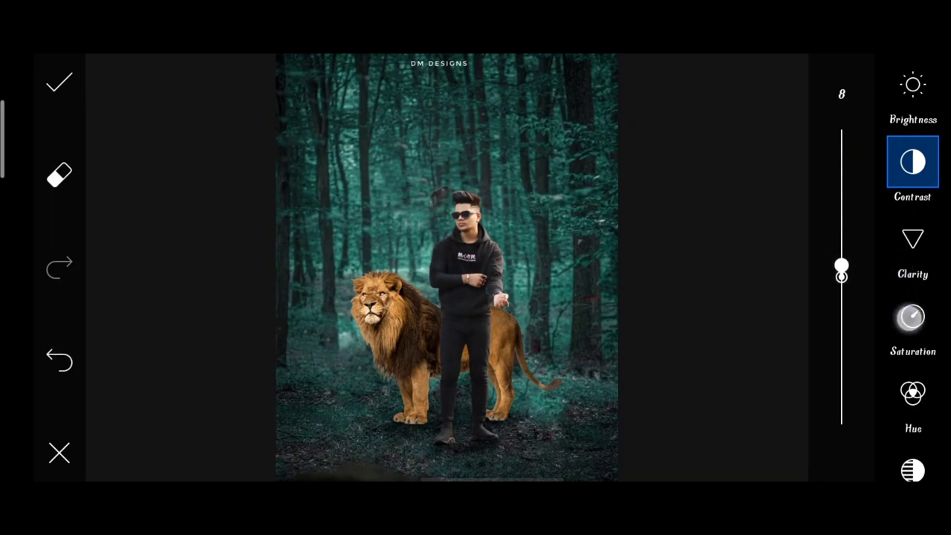
click(912, 317)
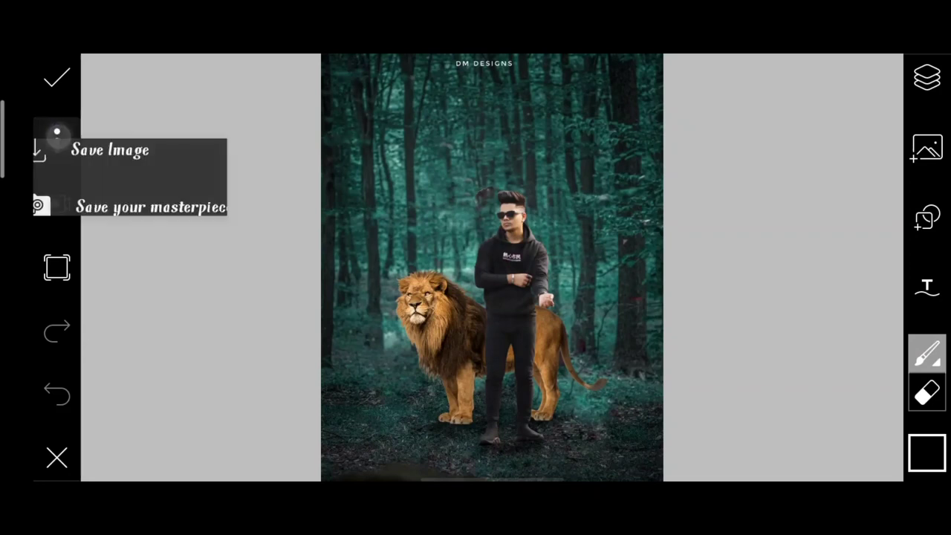
Step: Save the finished composite image from the three-dot menu
click(109, 149)
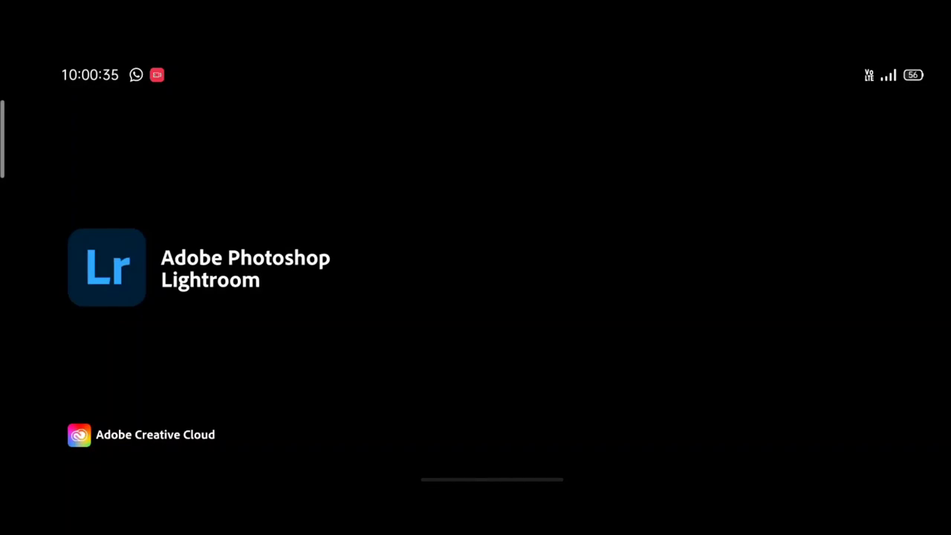
Step: Import the lion composite, show All Photos, and open it for editing
click(107, 266)
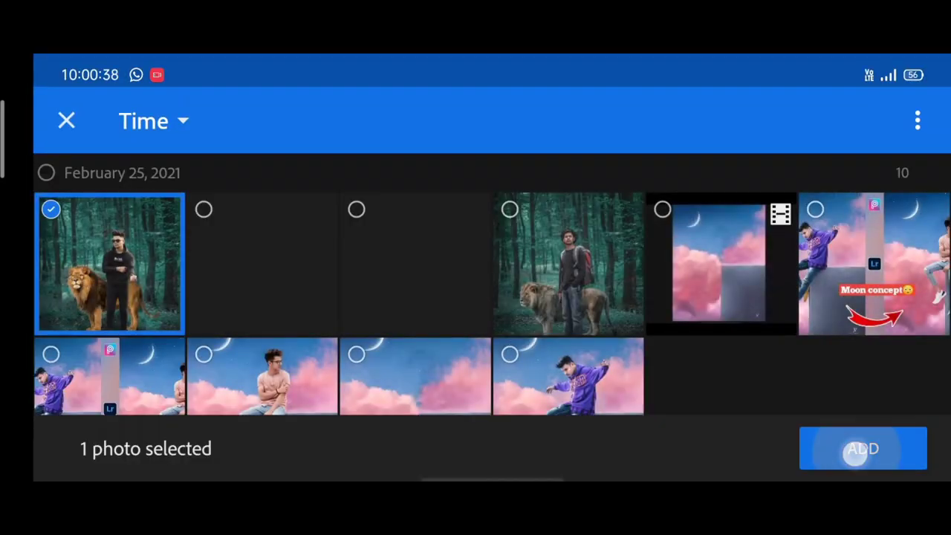
click(863, 448)
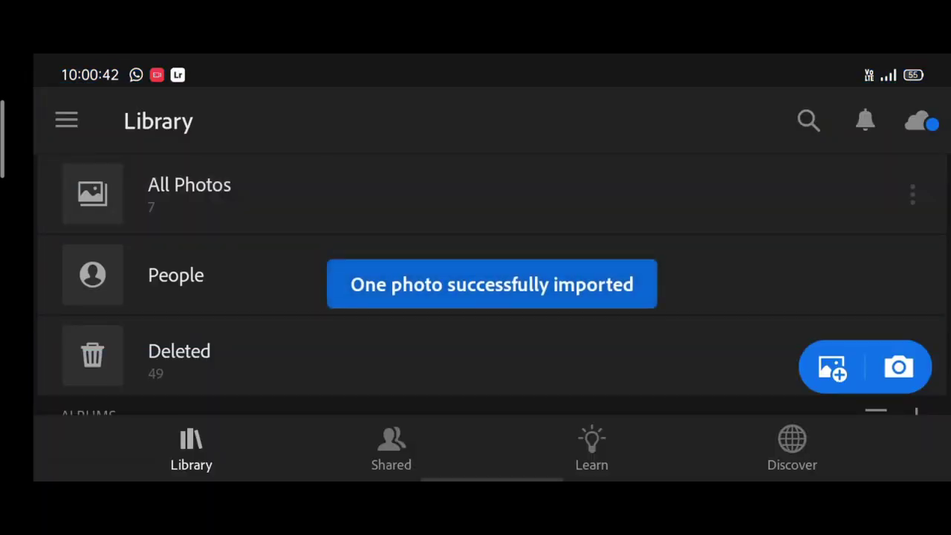
click(189, 193)
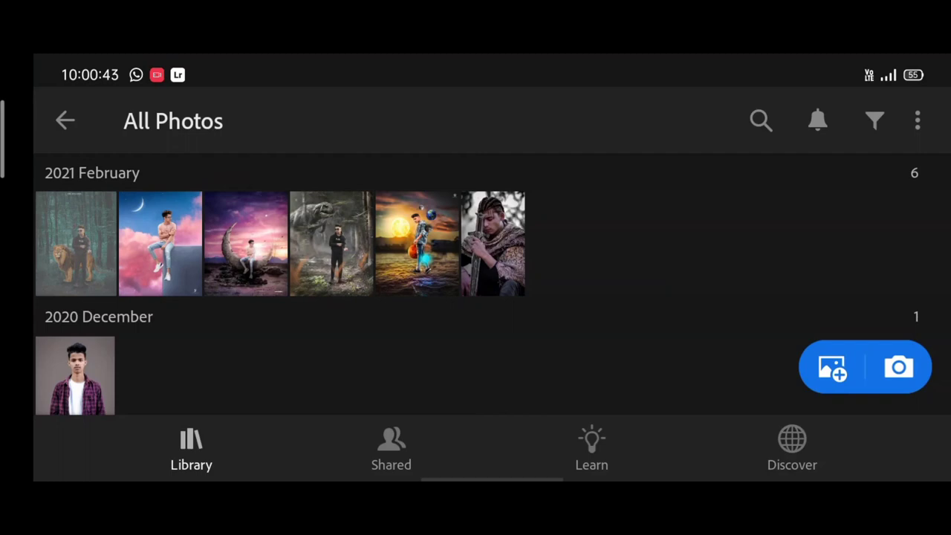
click(75, 244)
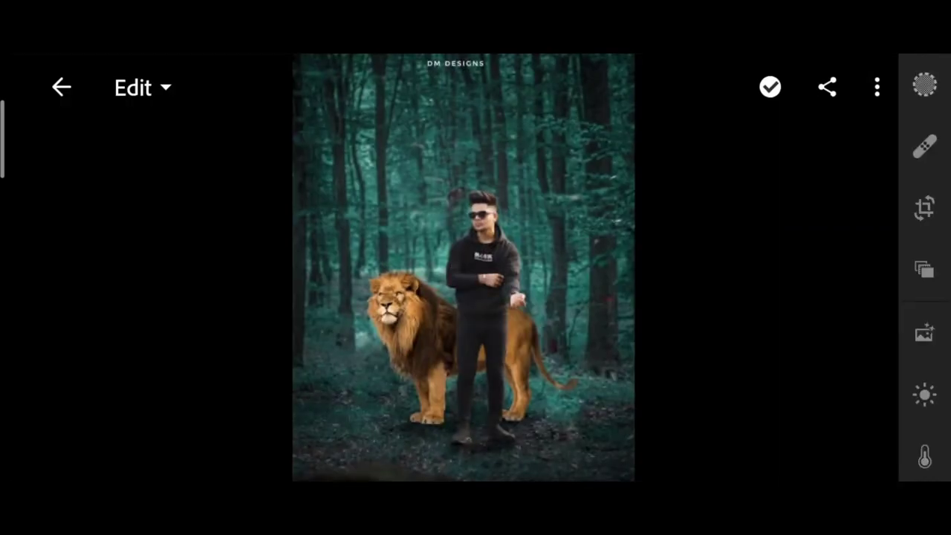
Step: In the Light panel, raise Contrast to 16 and Highlights to 45
click(924, 395)
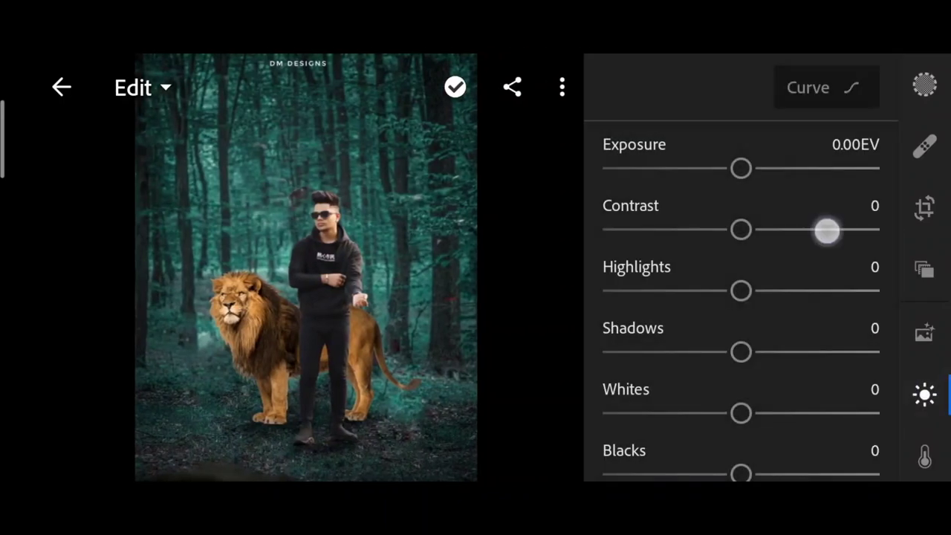
drag(740, 291, 791, 291)
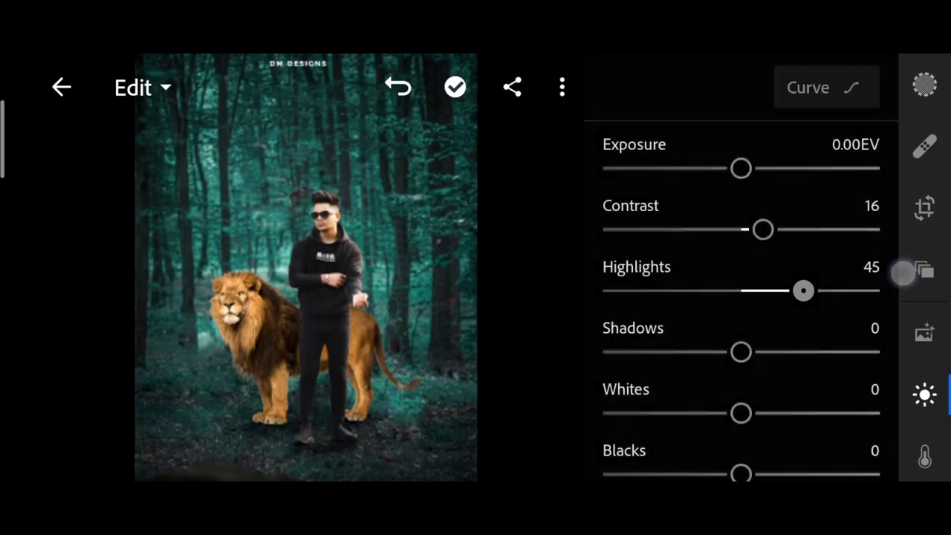
drag(741, 352, 790, 303)
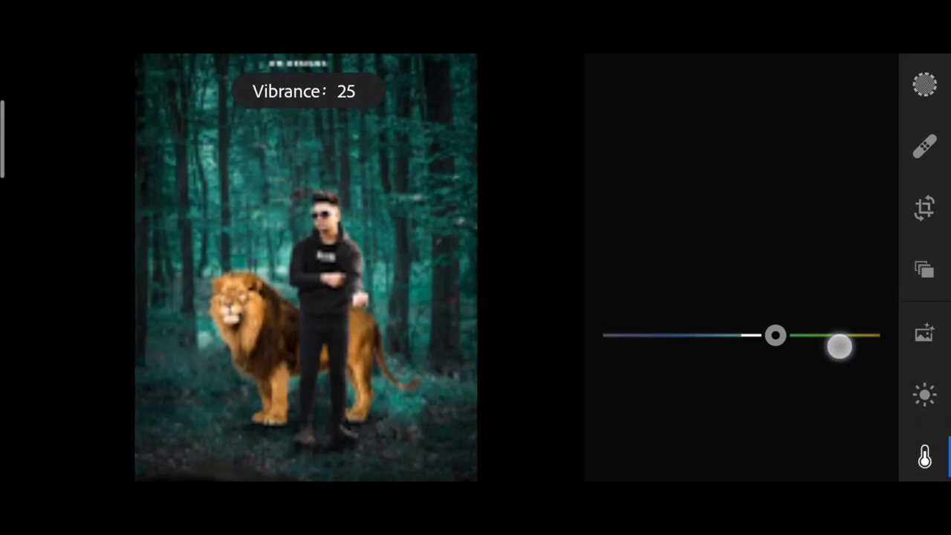
Step: Shift hue and saturation sliders for the red, green, aqua and blue channels
drag(839, 347, 787, 334)
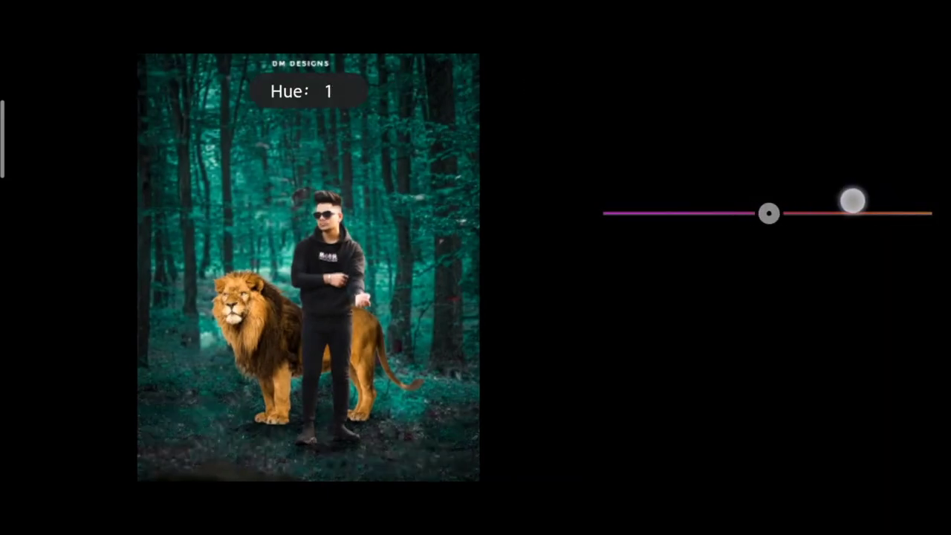
drag(854, 201, 808, 274)
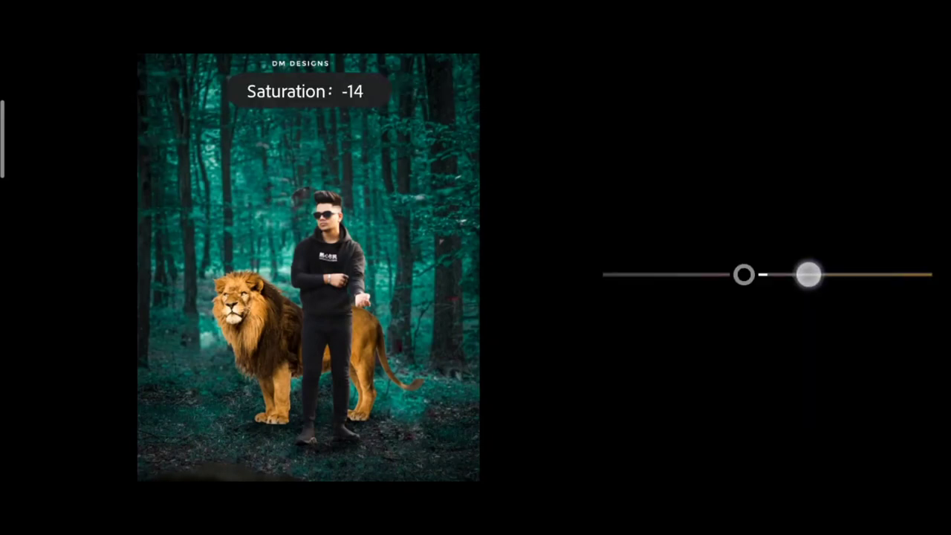
drag(743, 274, 740, 274)
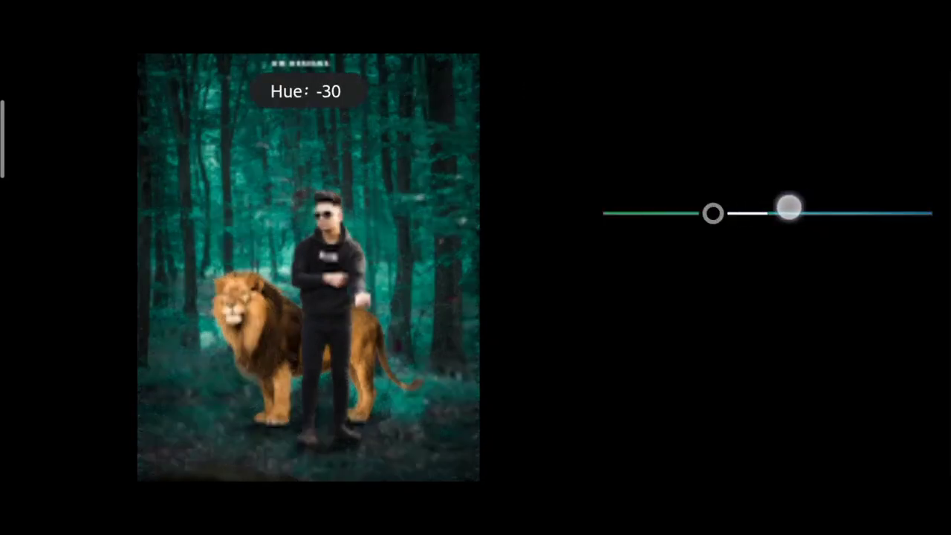
drag(787, 213, 895, 204)
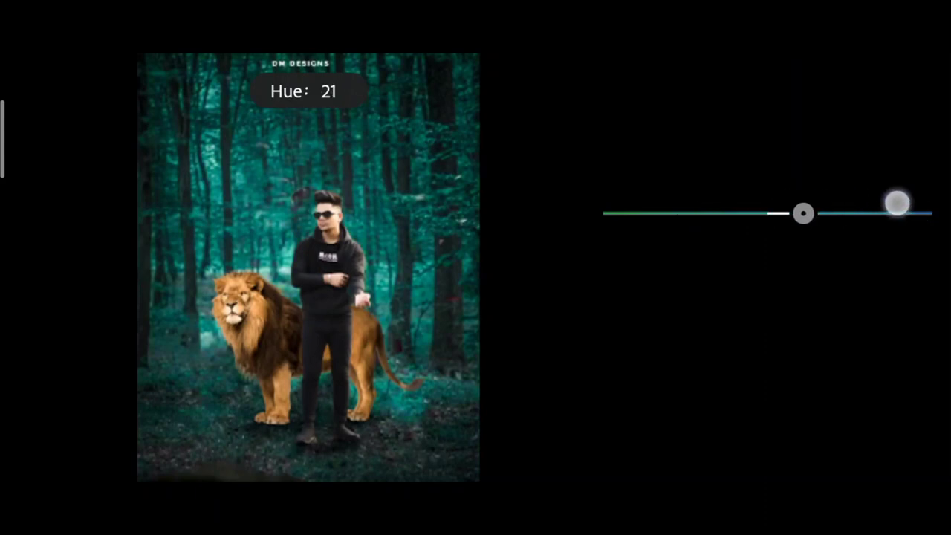
drag(895, 203, 831, 212)
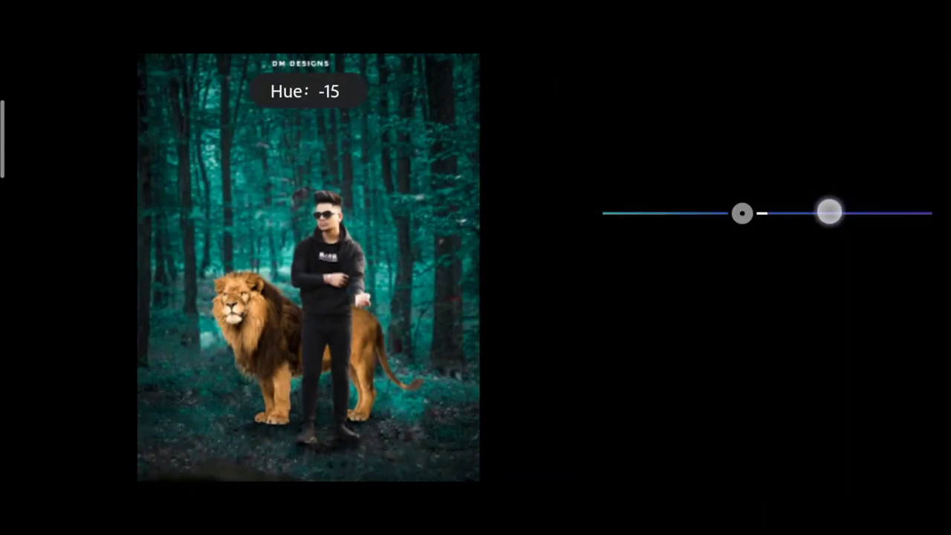
drag(830, 213, 722, 213)
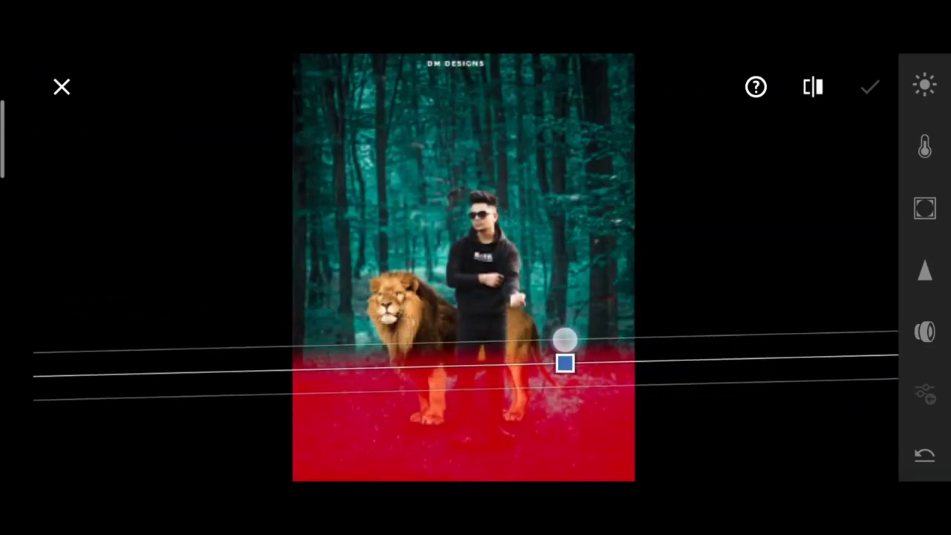
Step: Tilt a linear gradient over the forest floor, set exposure to -0.85 EV, and apply
drag(564, 342, 564, 394)
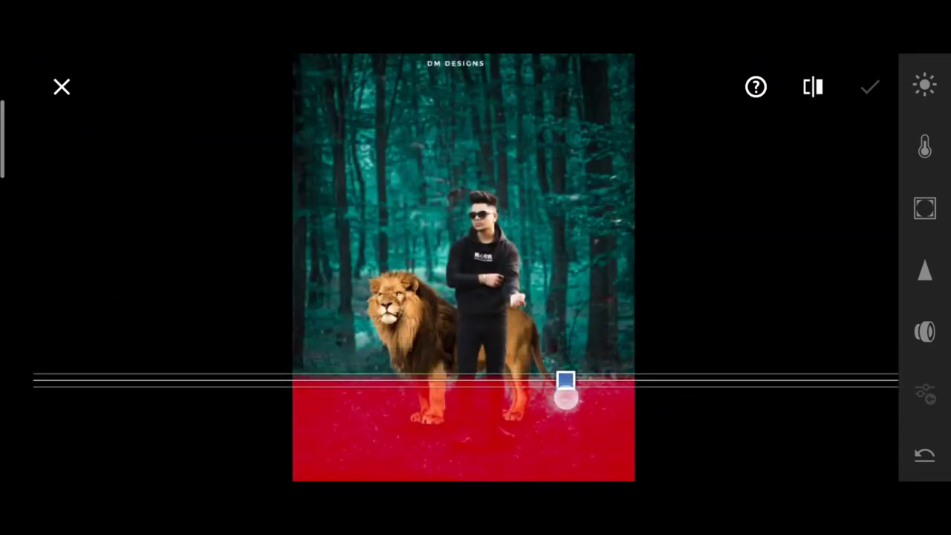
drag(566, 386, 581, 327)
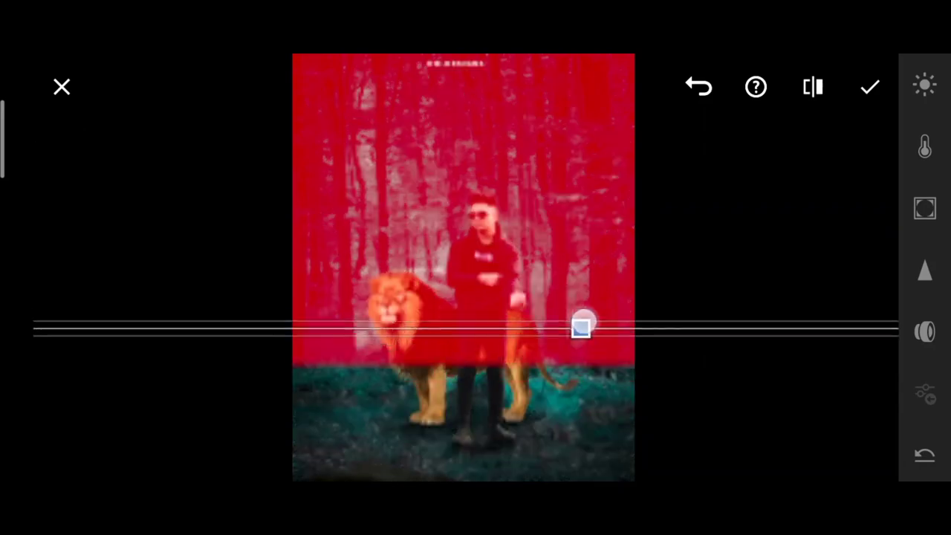
drag(583, 327, 575, 392)
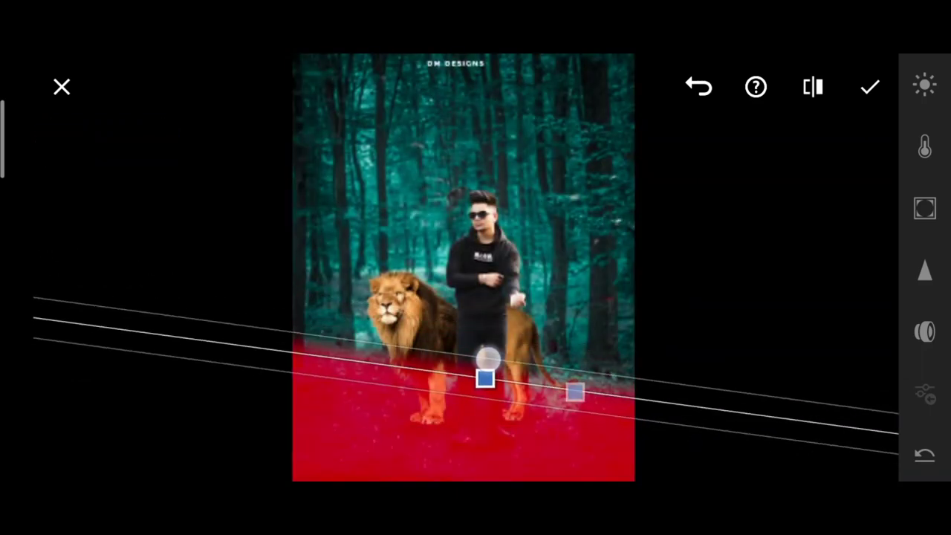
click(924, 84)
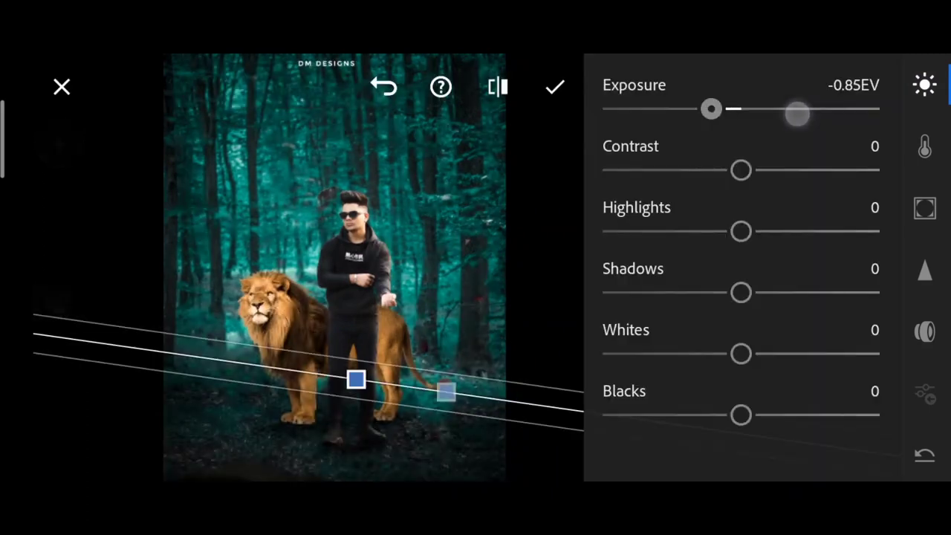
click(554, 87)
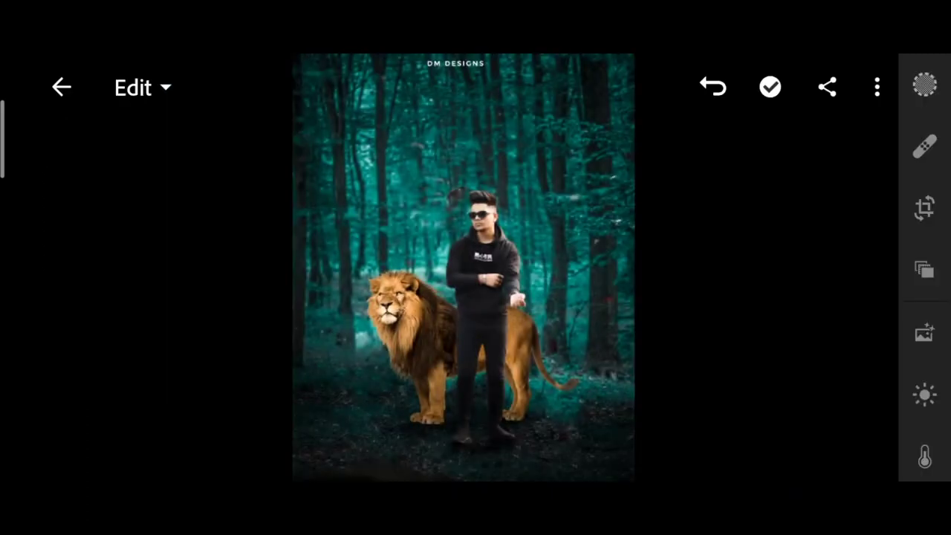
Step: Set Clarity to 19 and Vignette to -15, then scroll down to Grain
click(924, 300)
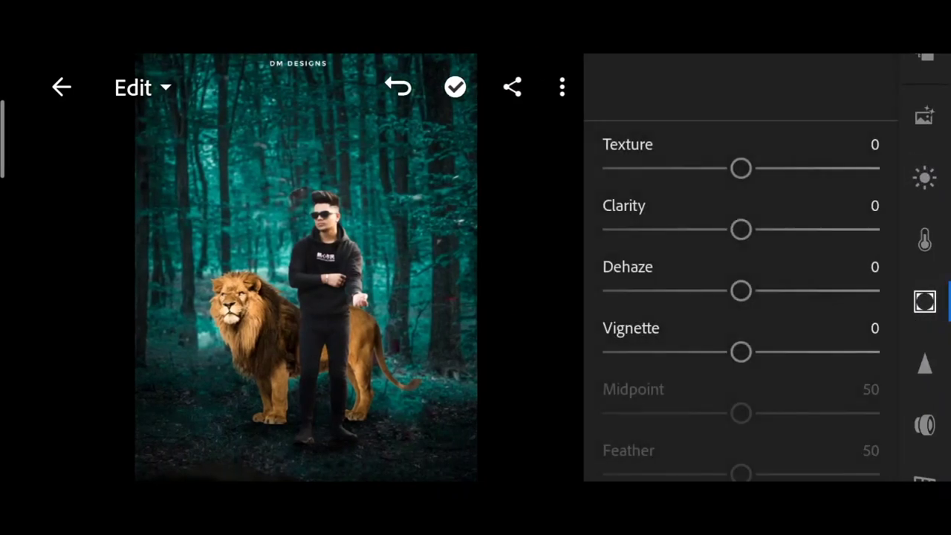
drag(741, 229, 766, 229)
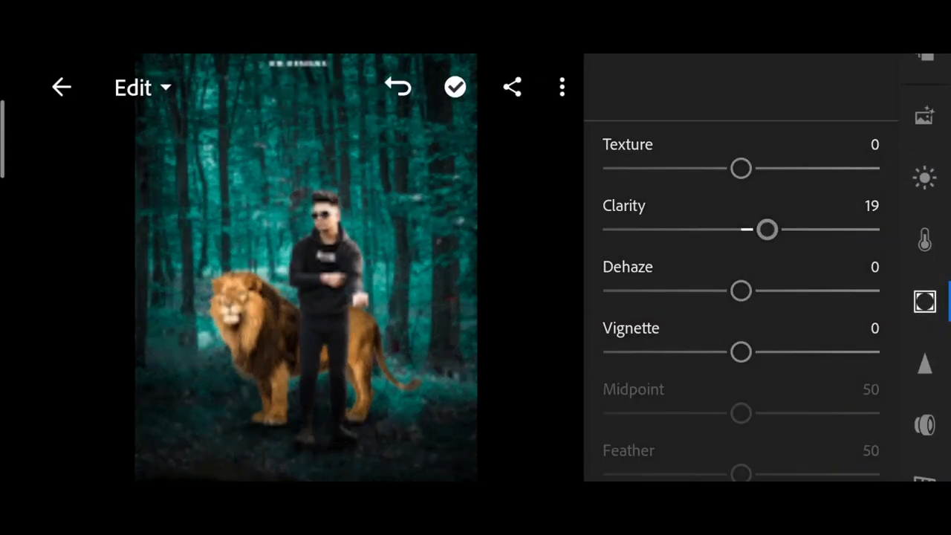
drag(741, 351, 719, 352)
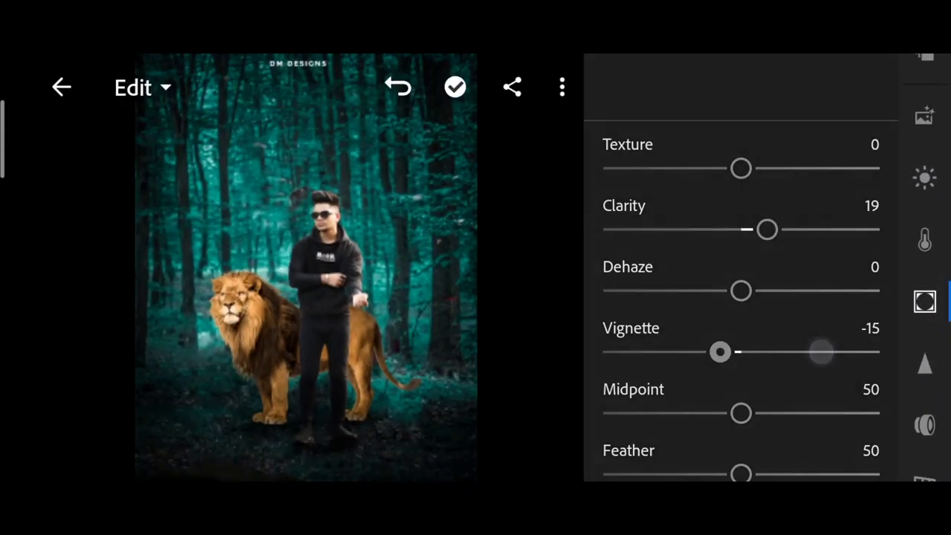
scroll(down, 3)
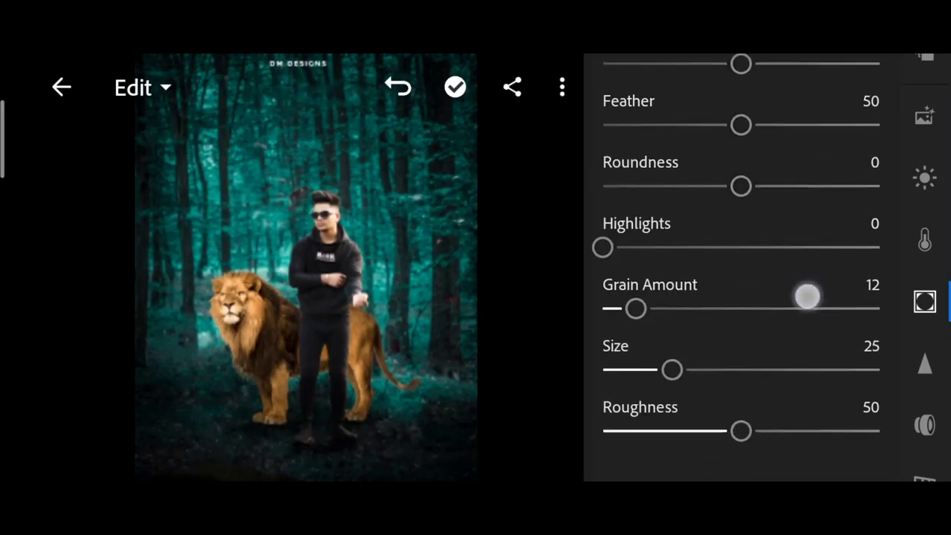
scroll(down, 3)
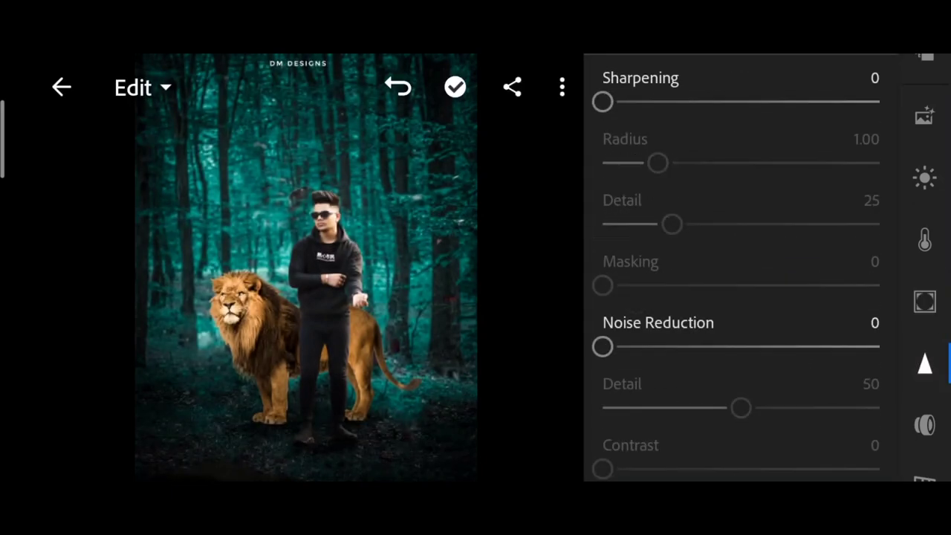